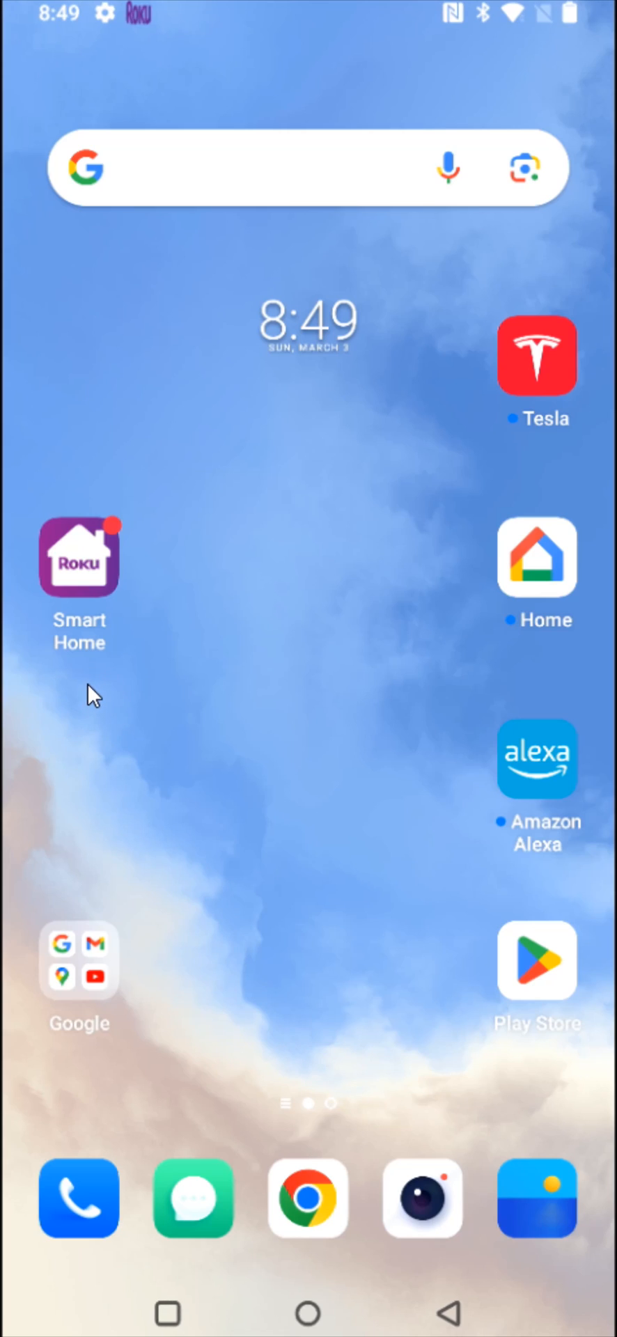
mouse_move(92, 695)
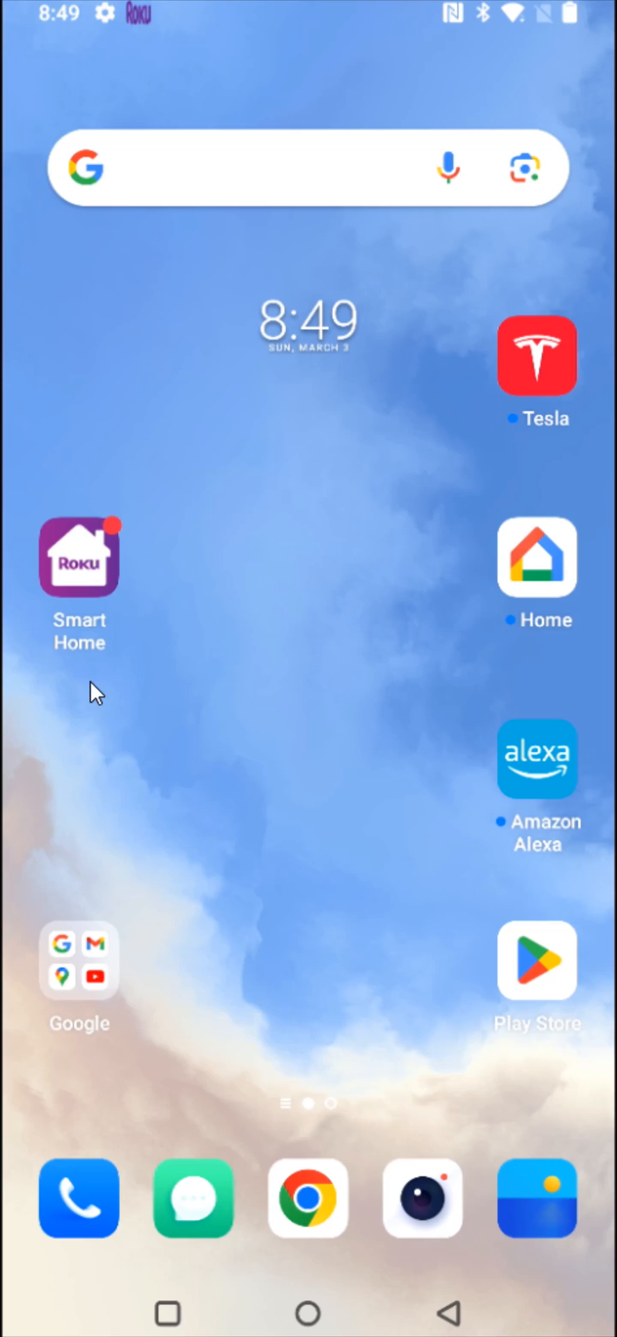
mouse_move(92, 676)
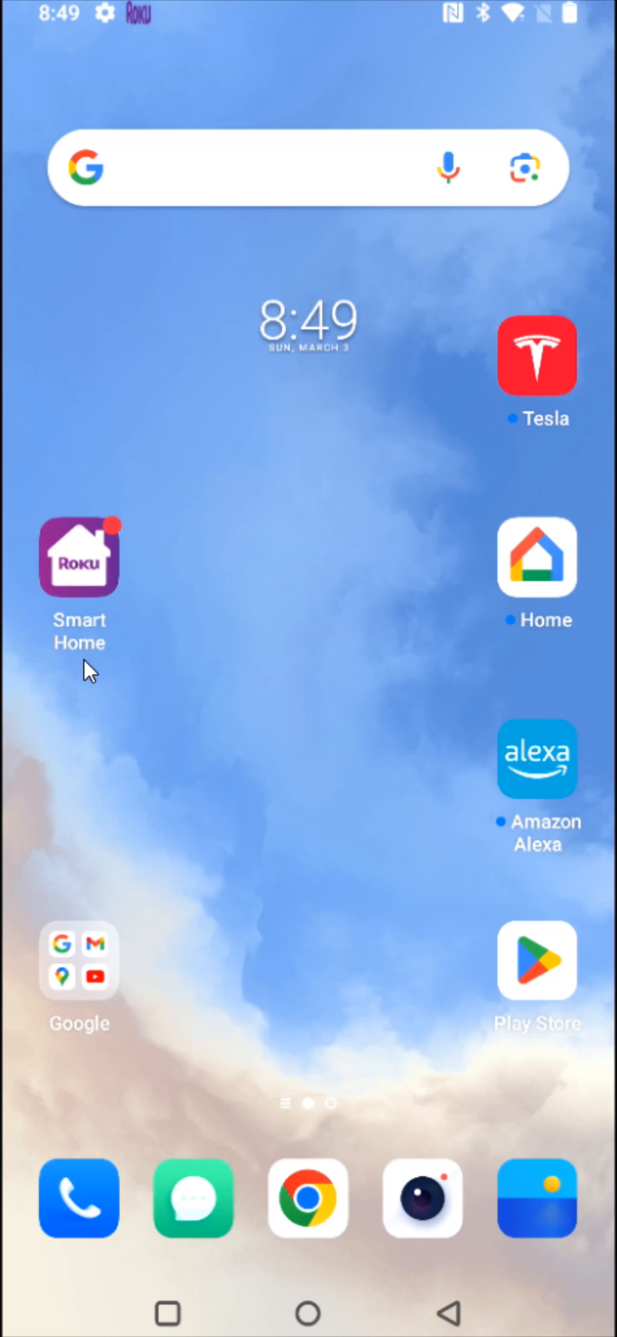
Launch Roku Smart Home and enter Edit devices to remove the Front door doorbell.
click(79, 557)
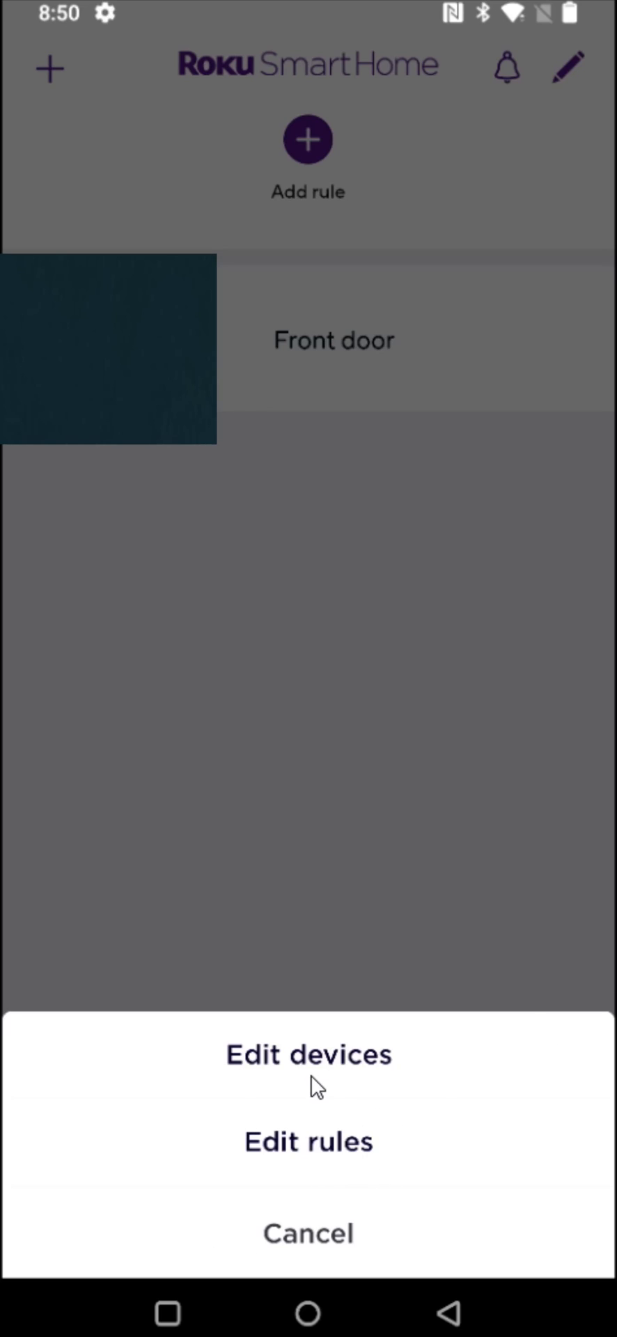
click(308, 1054)
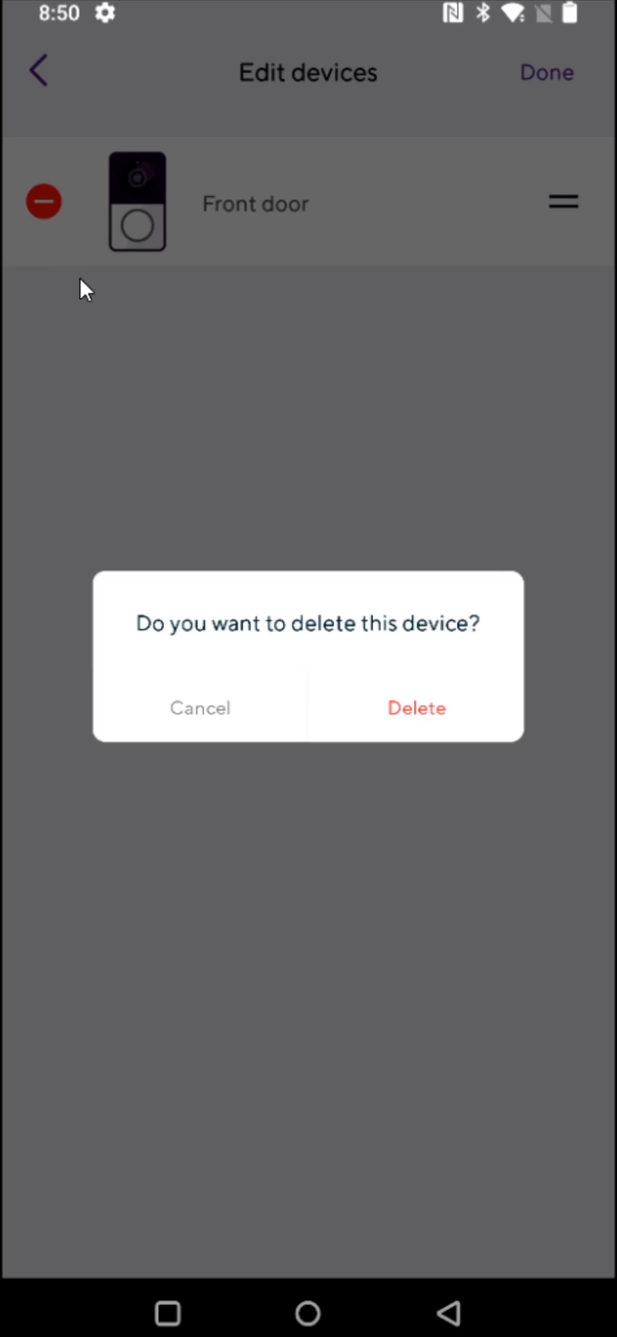
mouse_move(273, 616)
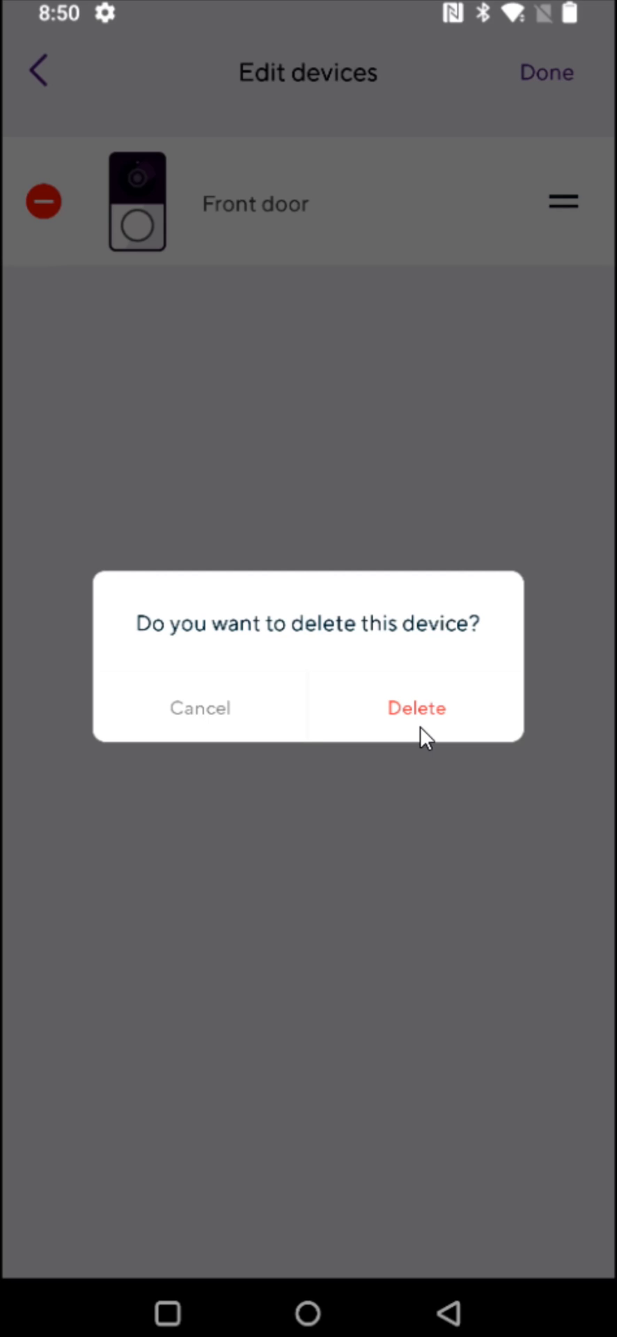
mouse_move(424, 737)
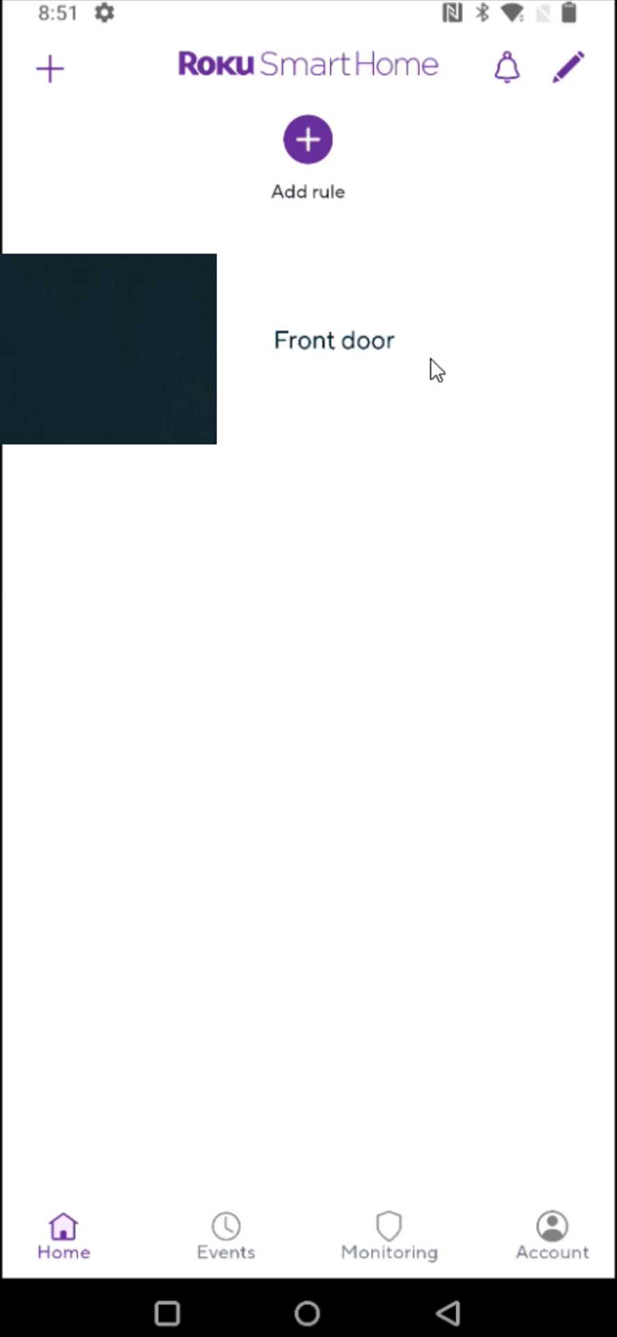
mouse_move(392, 382)
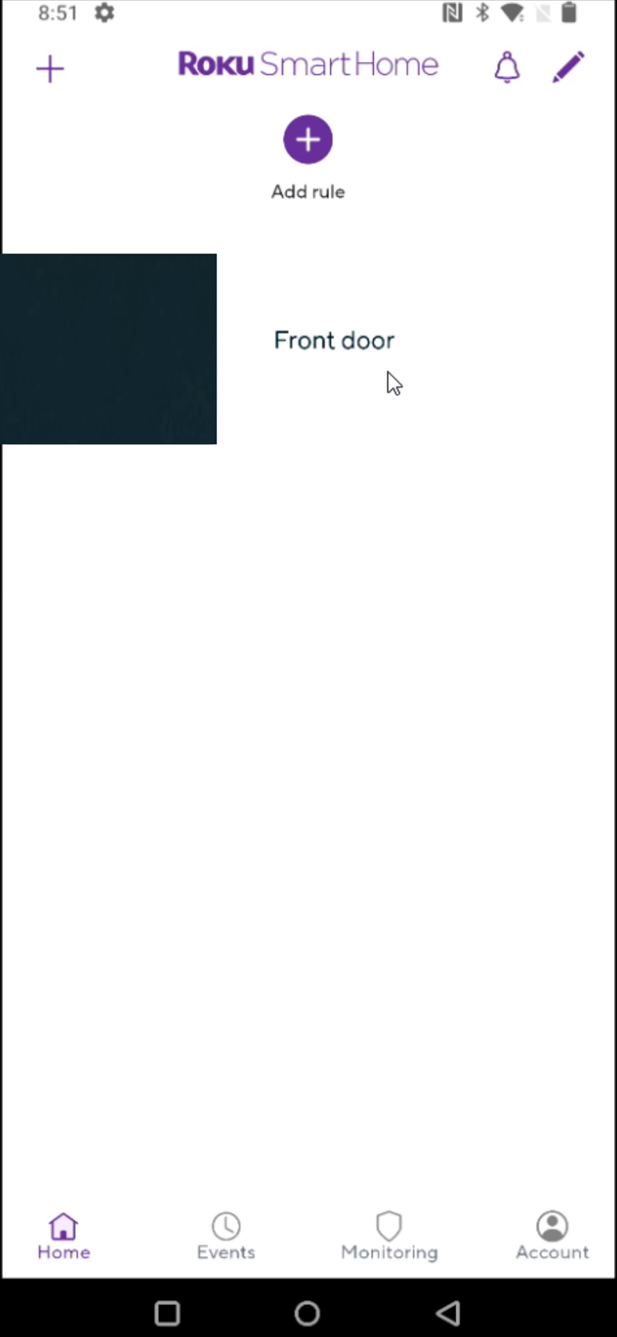
Open the Front door camera's live view, then its Settings page.
click(108, 349)
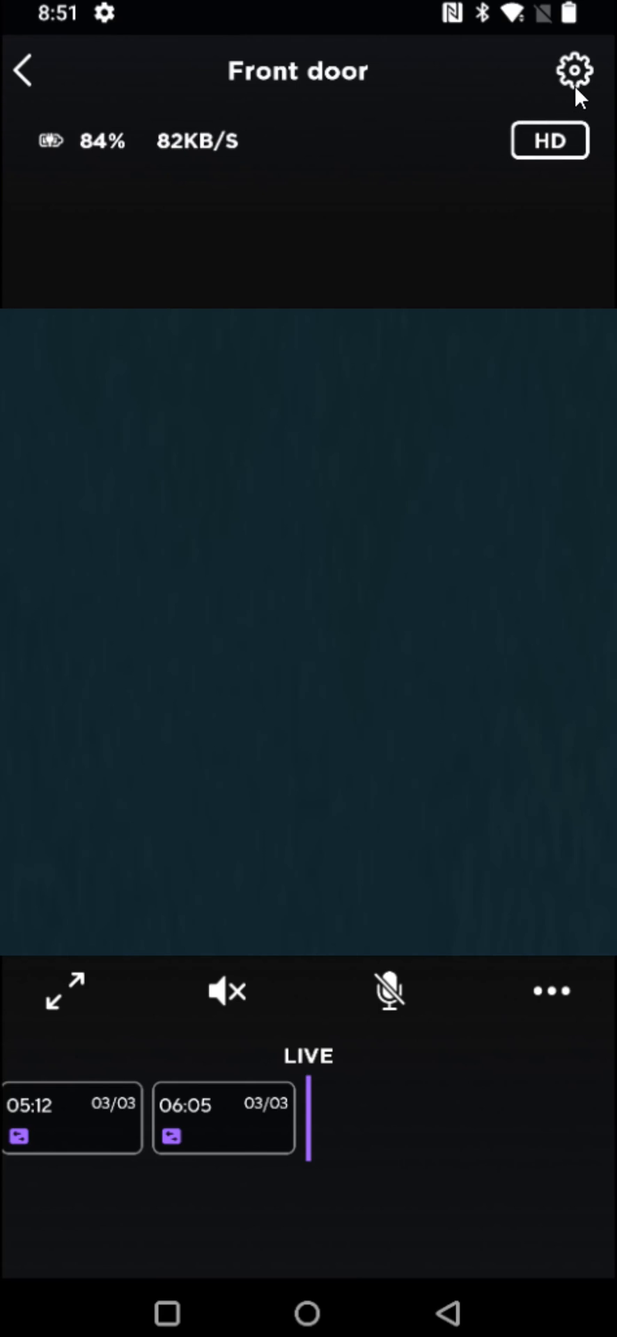
click(572, 71)
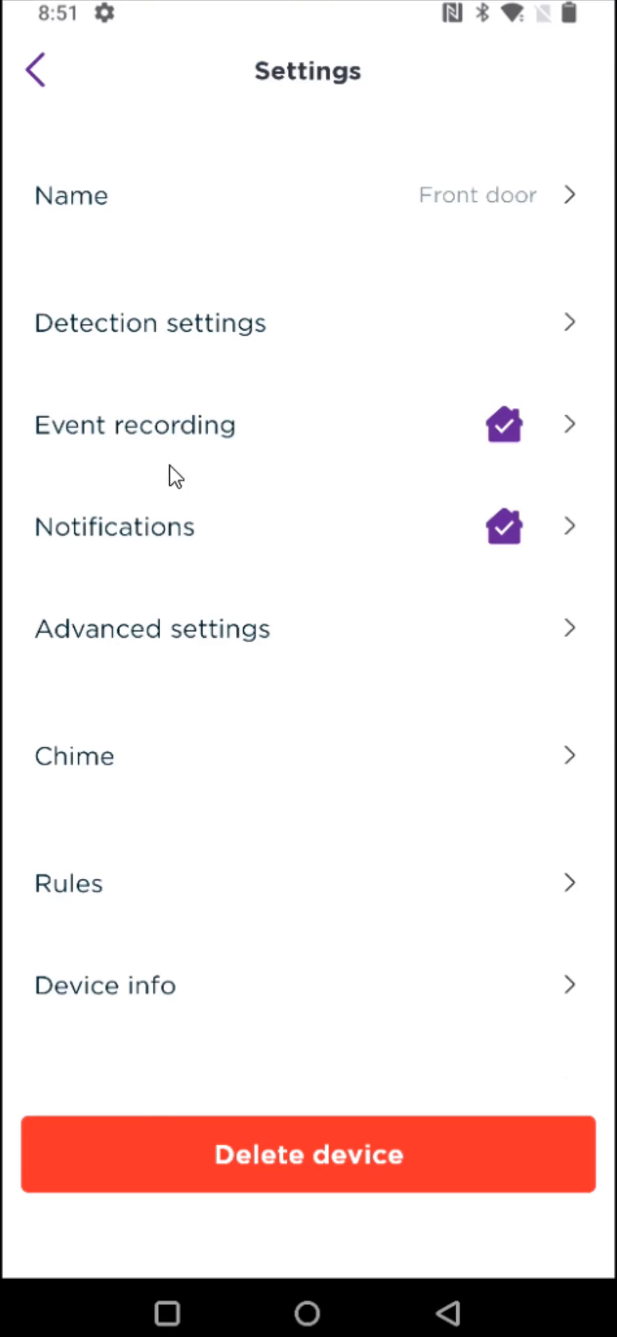
mouse_move(326, 1186)
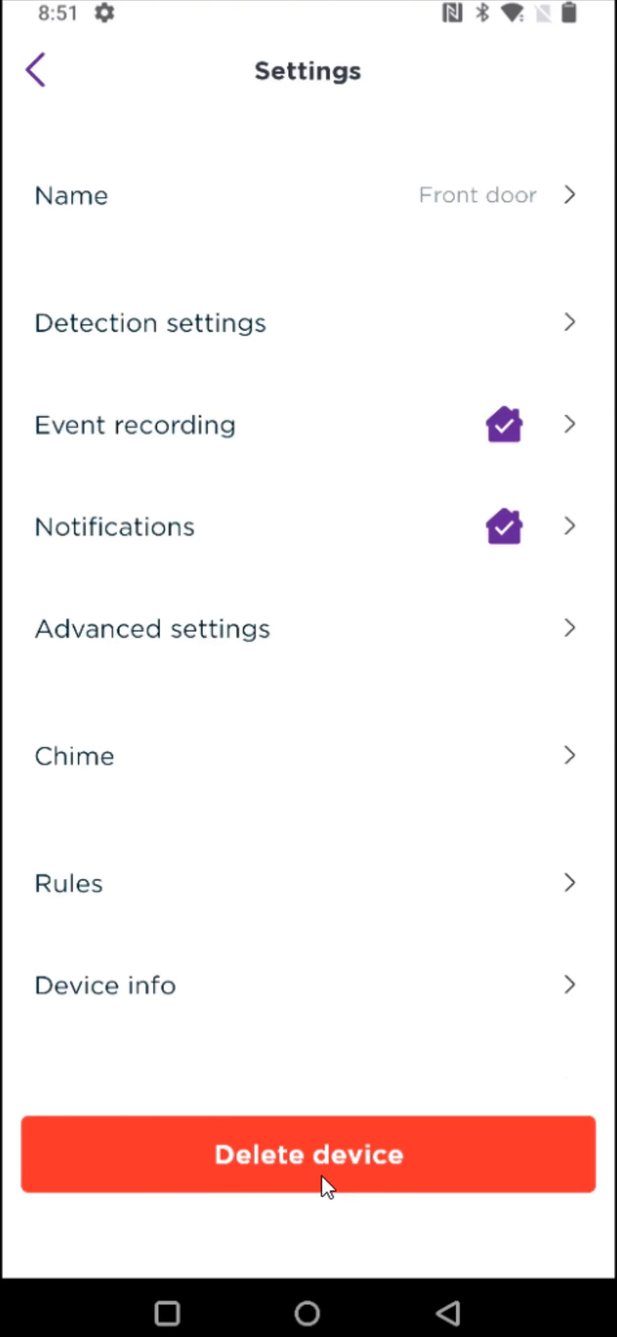
mouse_move(340, 1188)
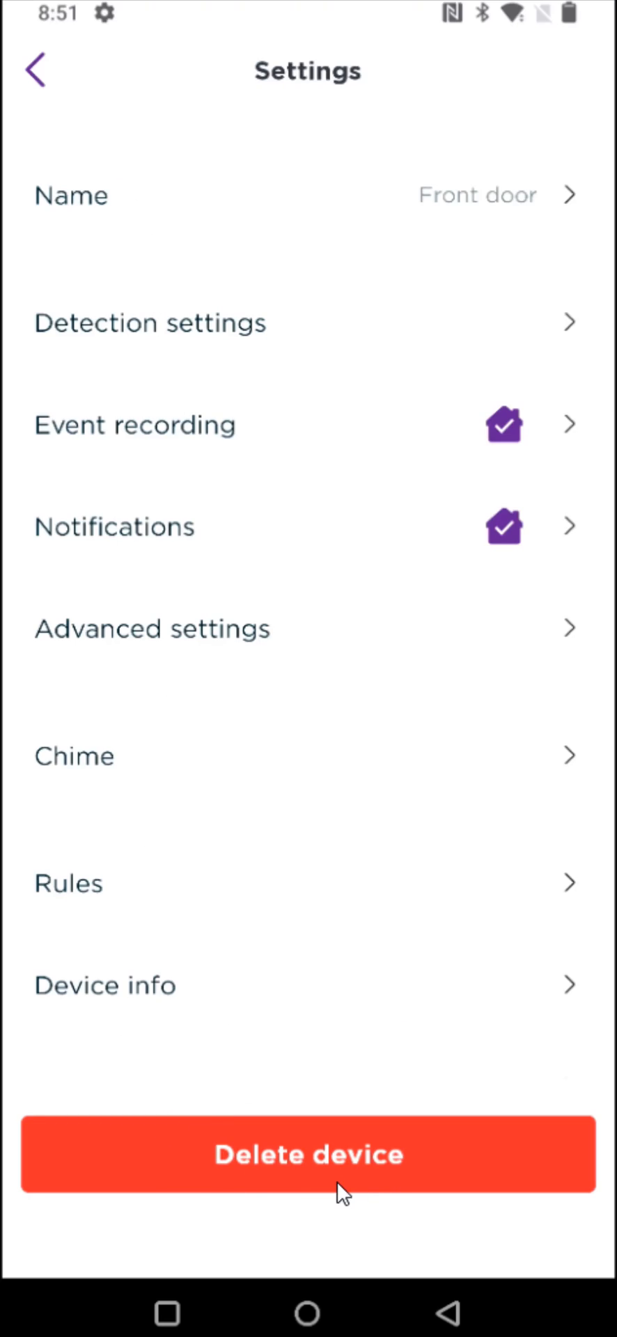
Choose Delete device for Front door in its settings.
click(308, 1154)
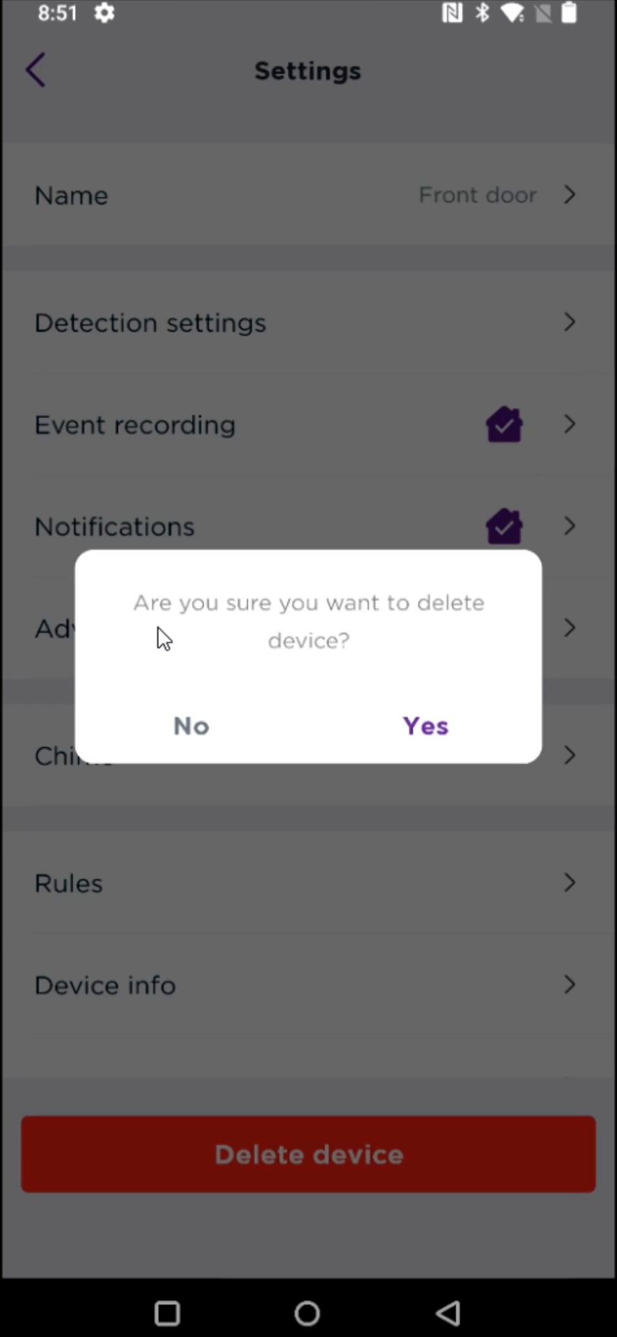
mouse_move(460, 736)
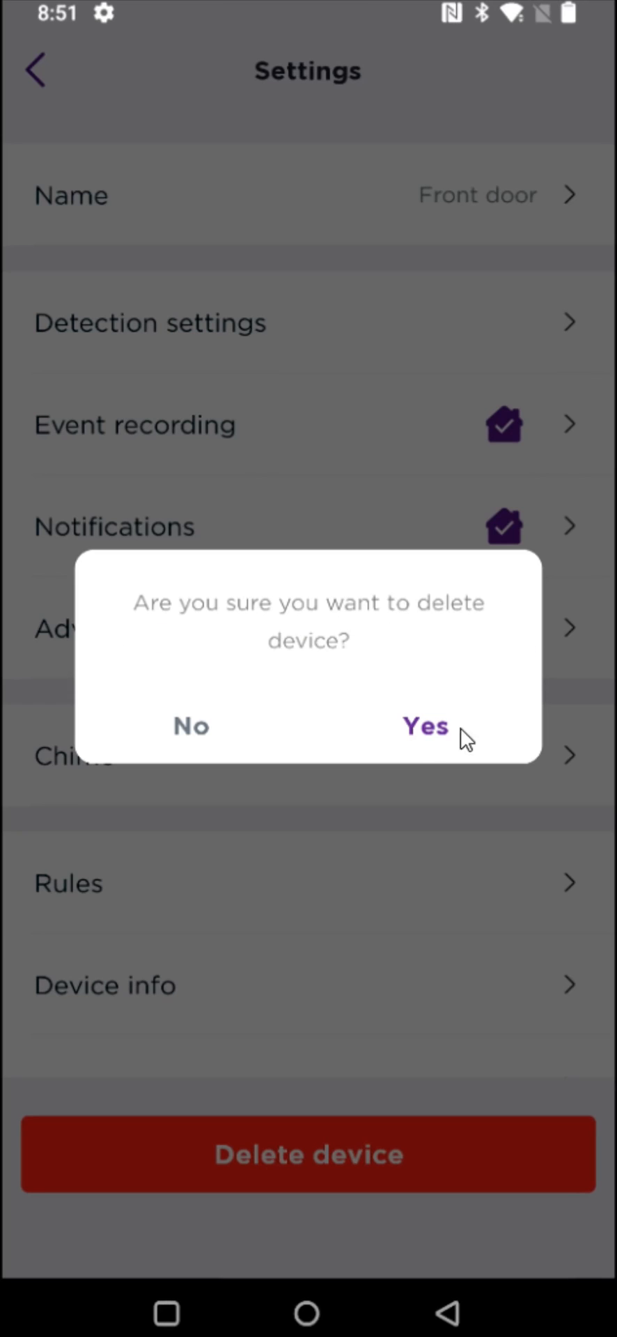
mouse_move(392, 756)
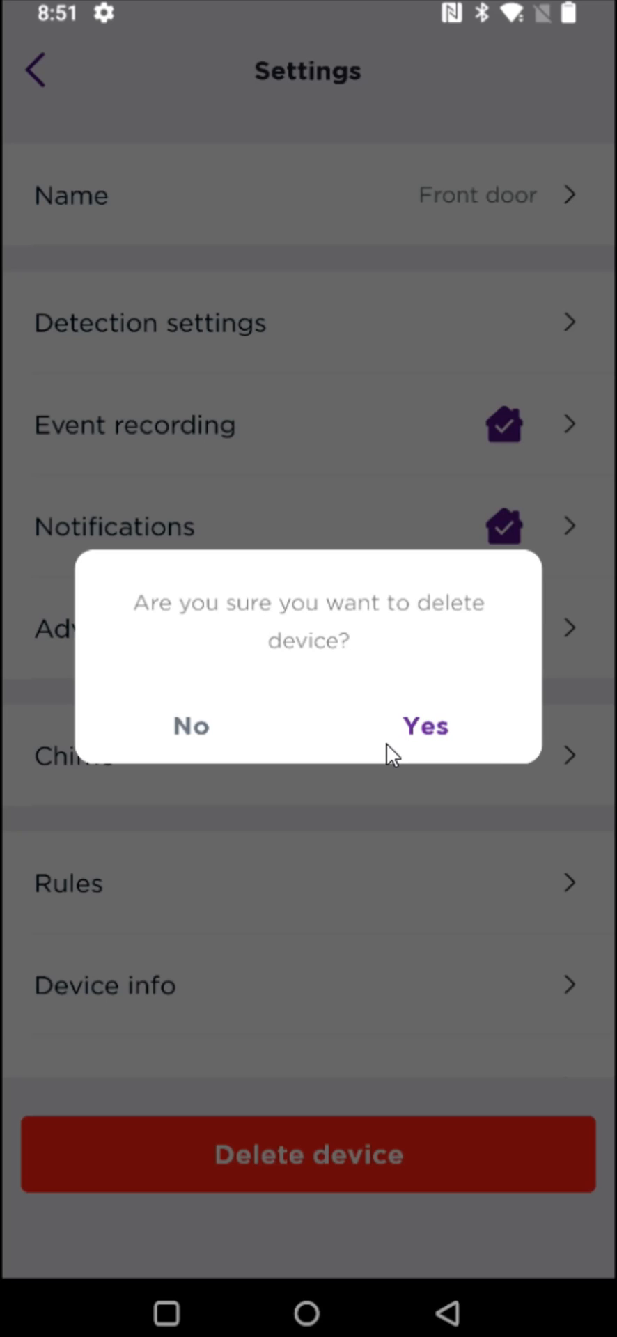